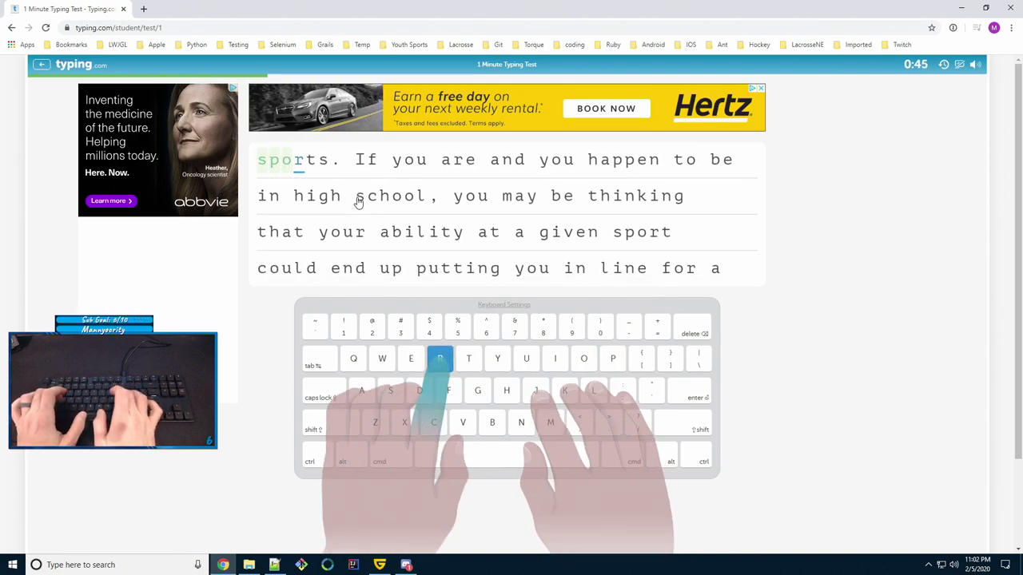
# Step: Type the passage from 'sports. If you are' to 'sports scholarship that will', leaving about one second
pyautogui.write('ts.')
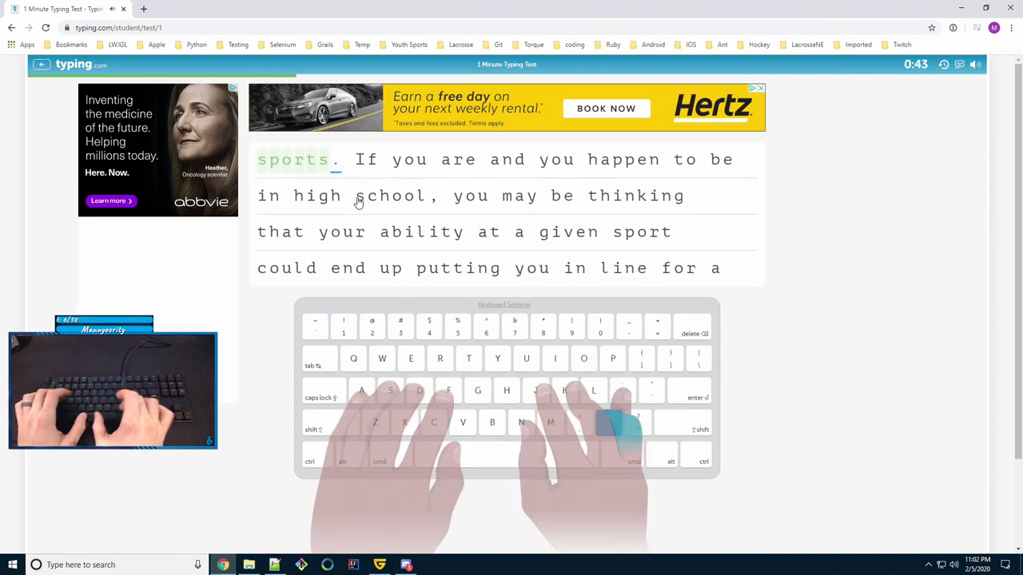
pyautogui.write('If you are and yo')
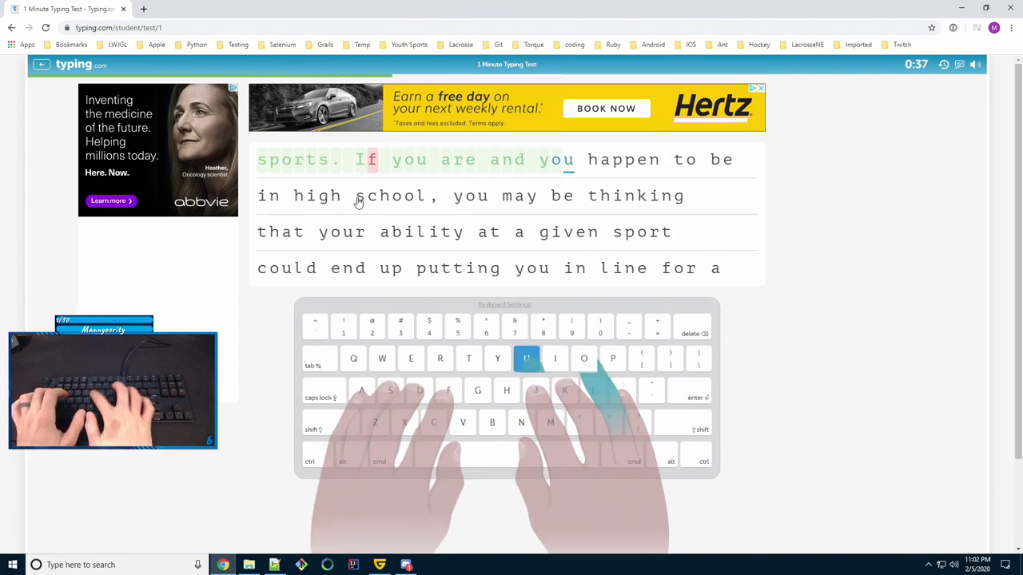
pyautogui.press('t')
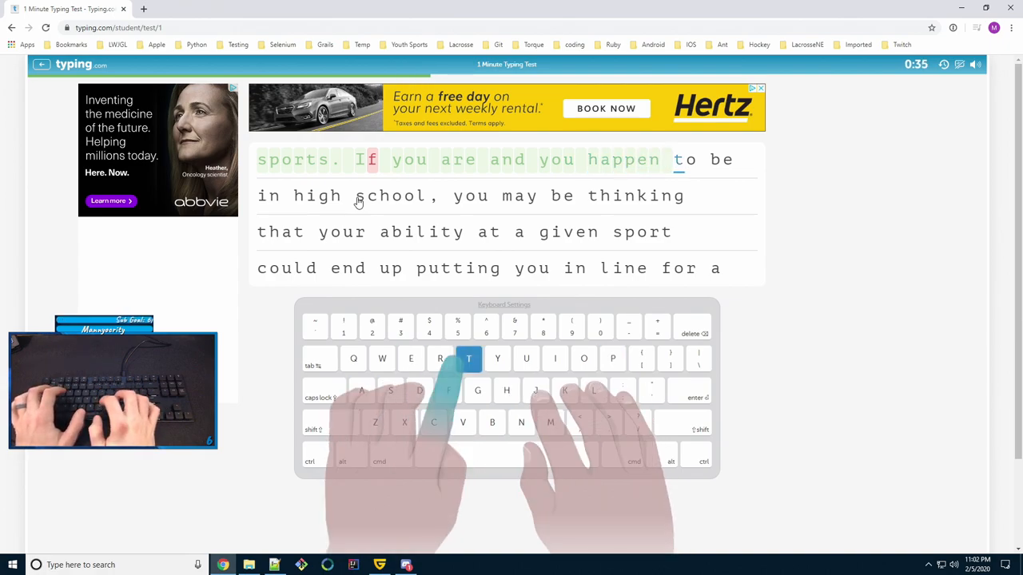
pyautogui.write('gh school, you may be thin')
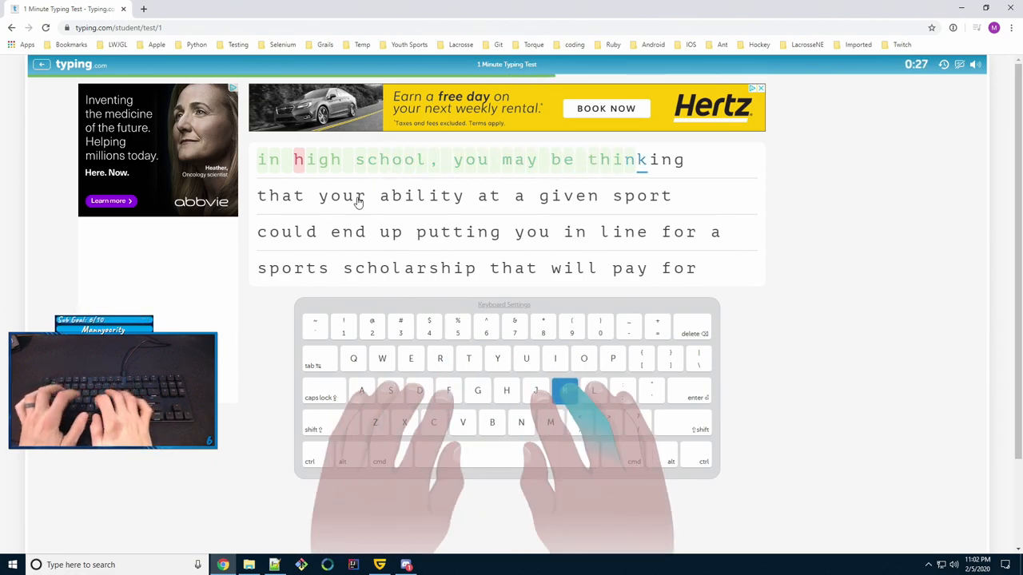
pyautogui.press('space')
pyautogui.write('that your ability at a')
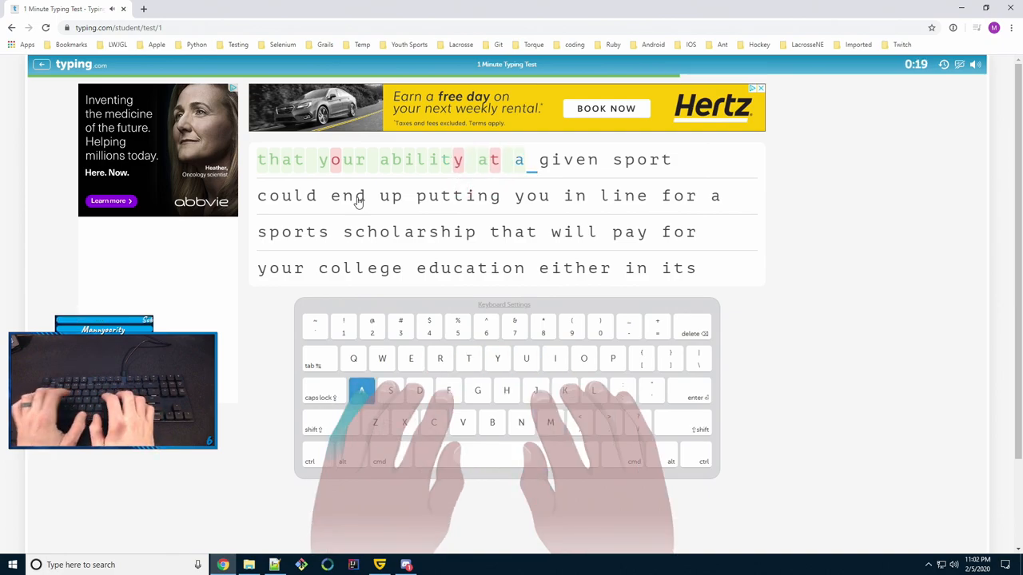
pyautogui.write('s')
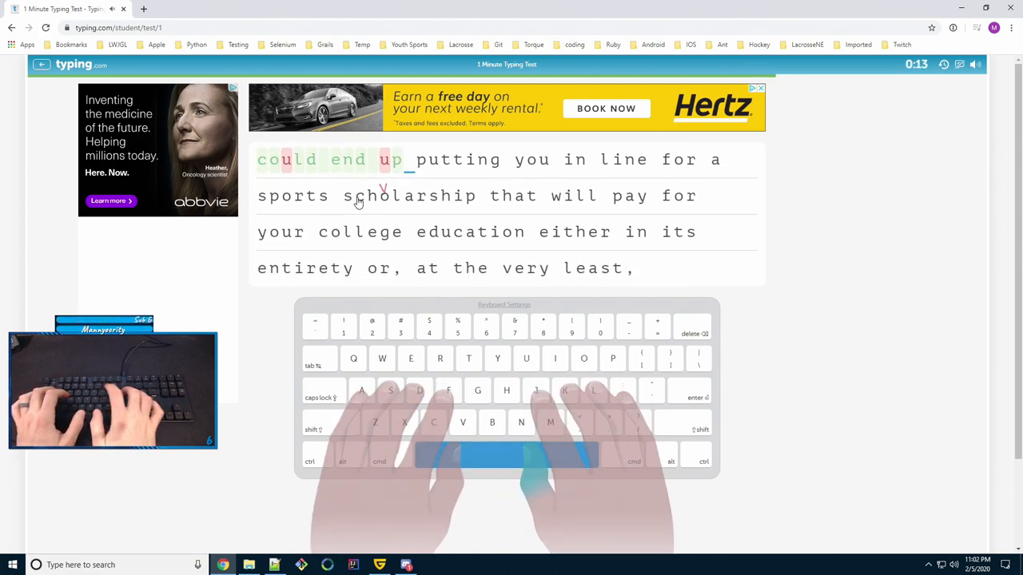
pyautogui.write('putting')
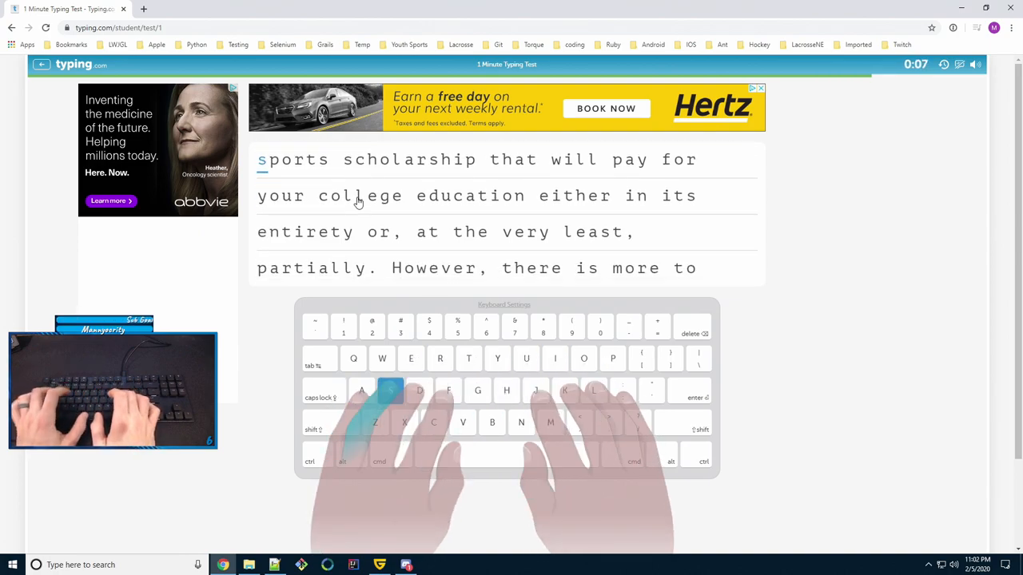
pyautogui.write('sports')
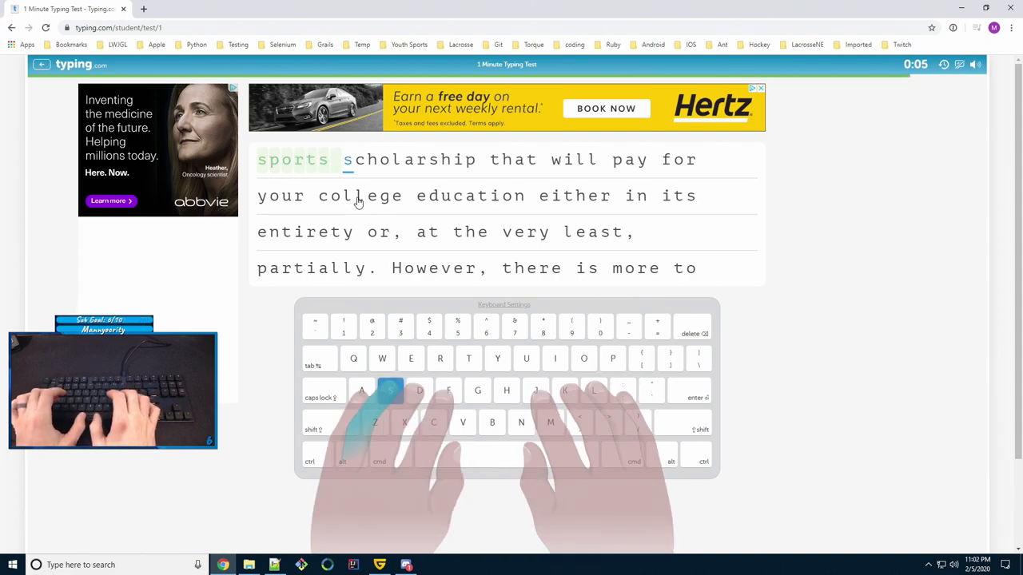
pyautogui.write('cholarship')
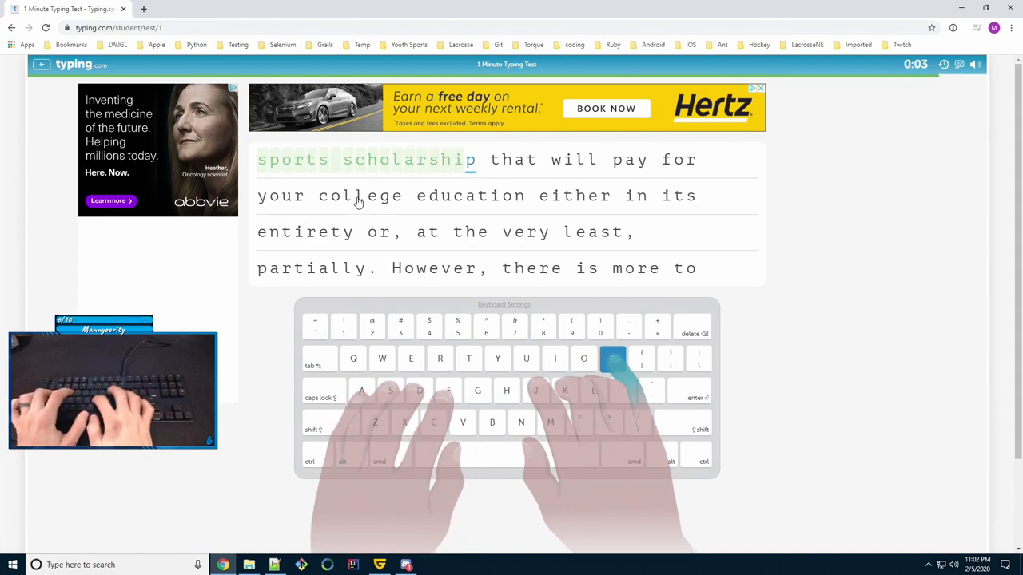
pyautogui.press('space')
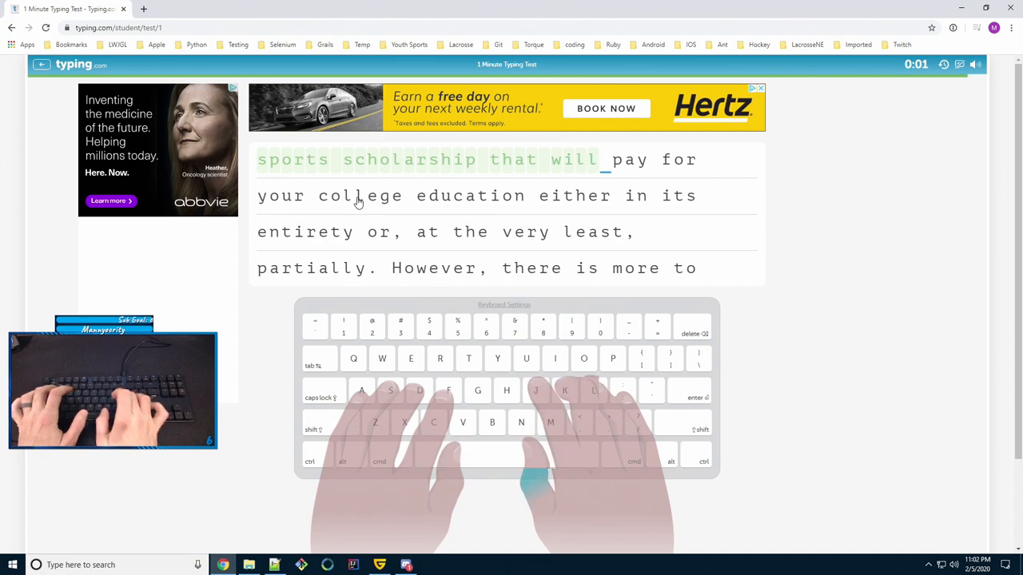